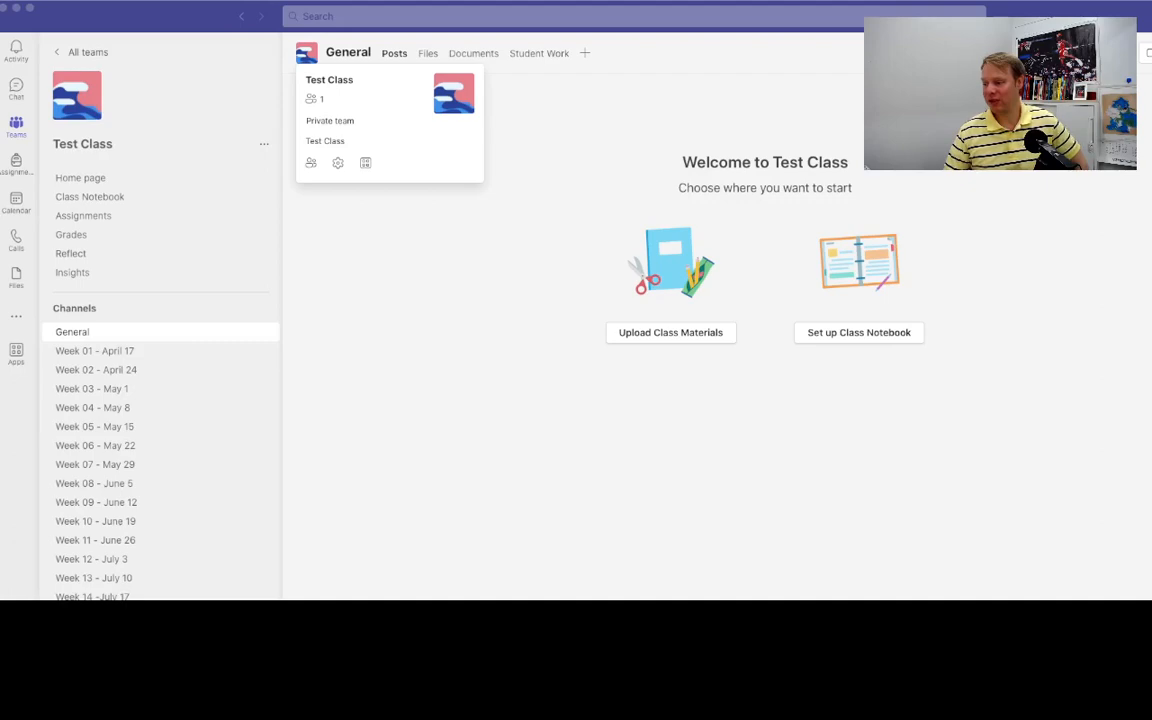
mouse_move(784, 140)
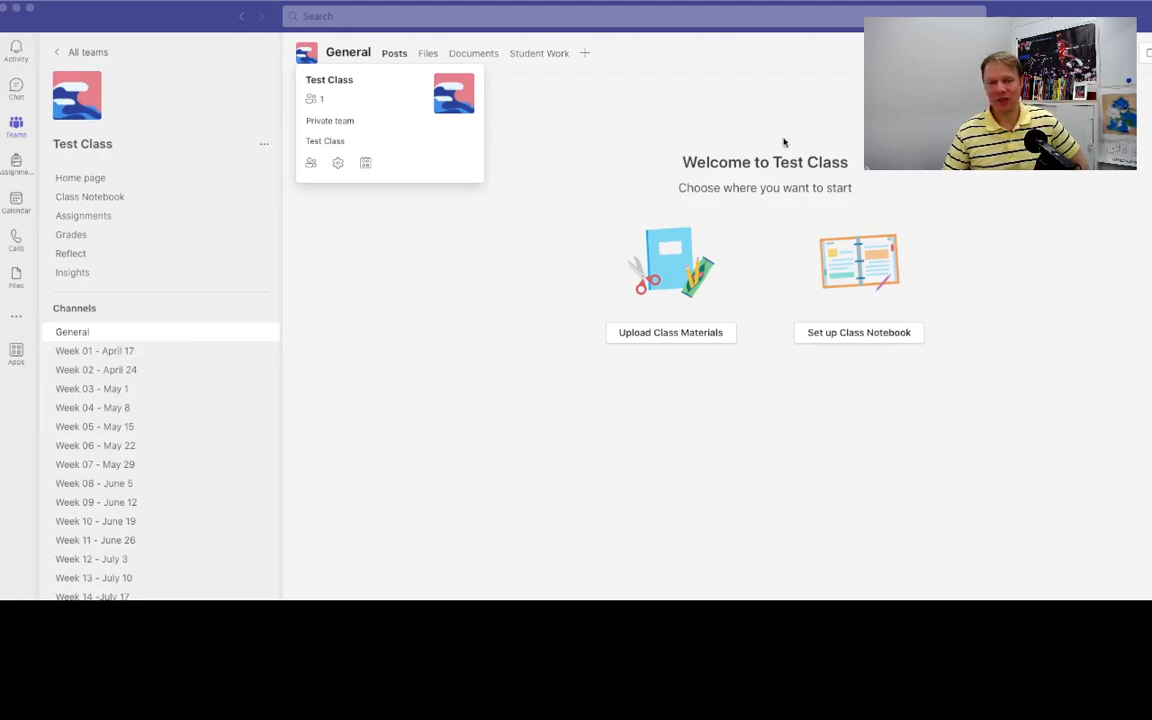
mouse_move(264, 150)
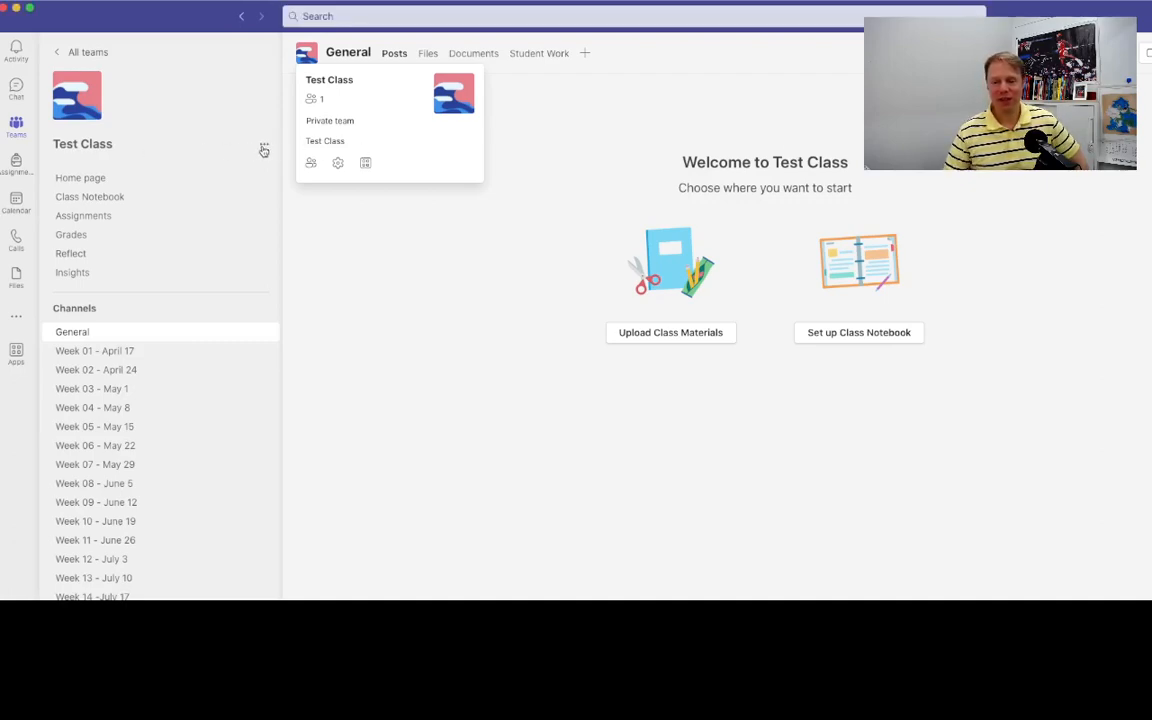
mouse_move(264, 148)
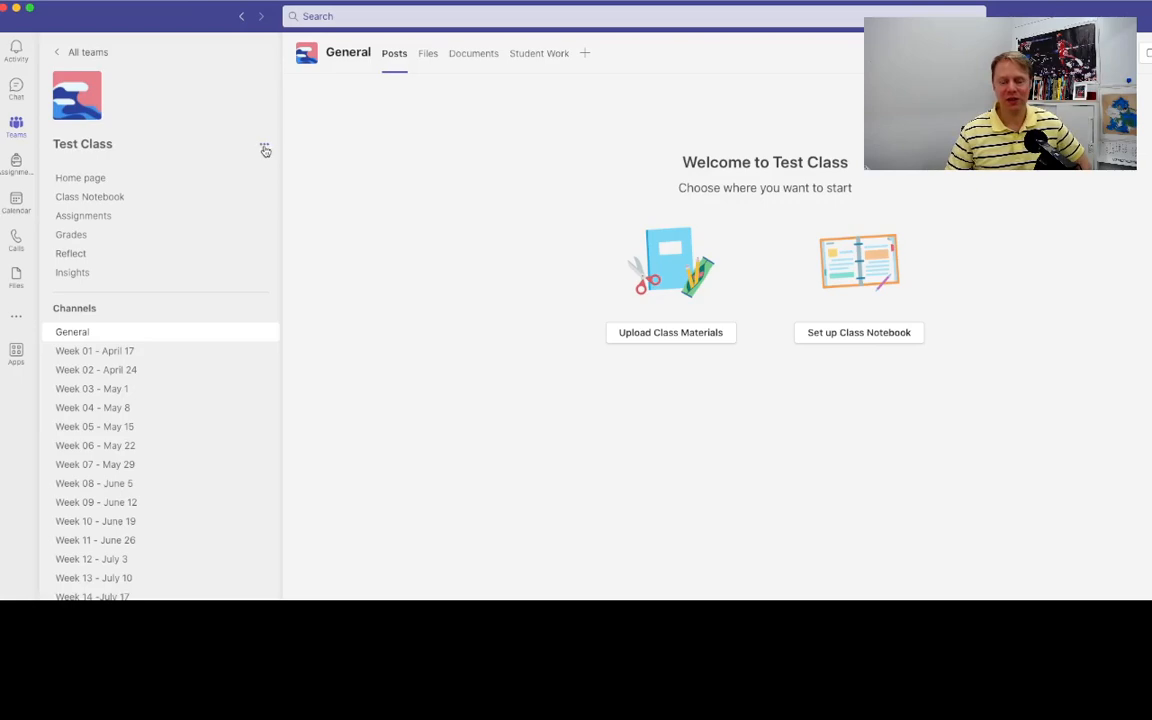
mouse_move(264, 148)
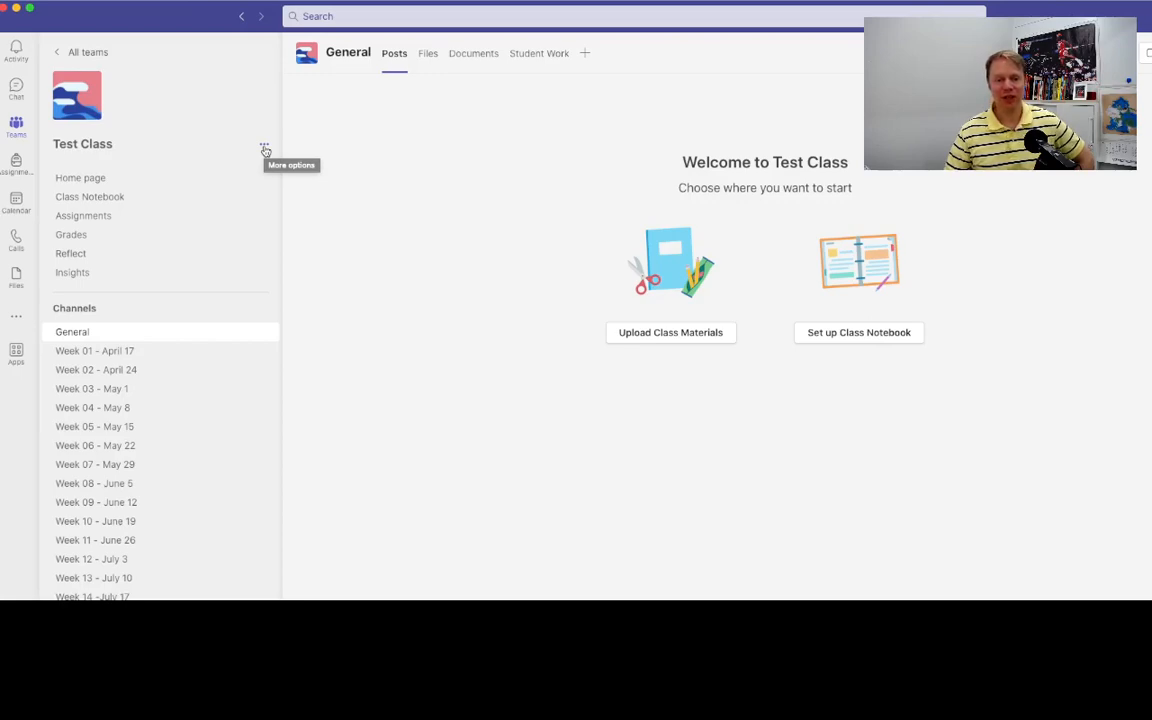
Copy the shareable 'Get link to team' URL for the Test Class team.
left_click(264, 144)
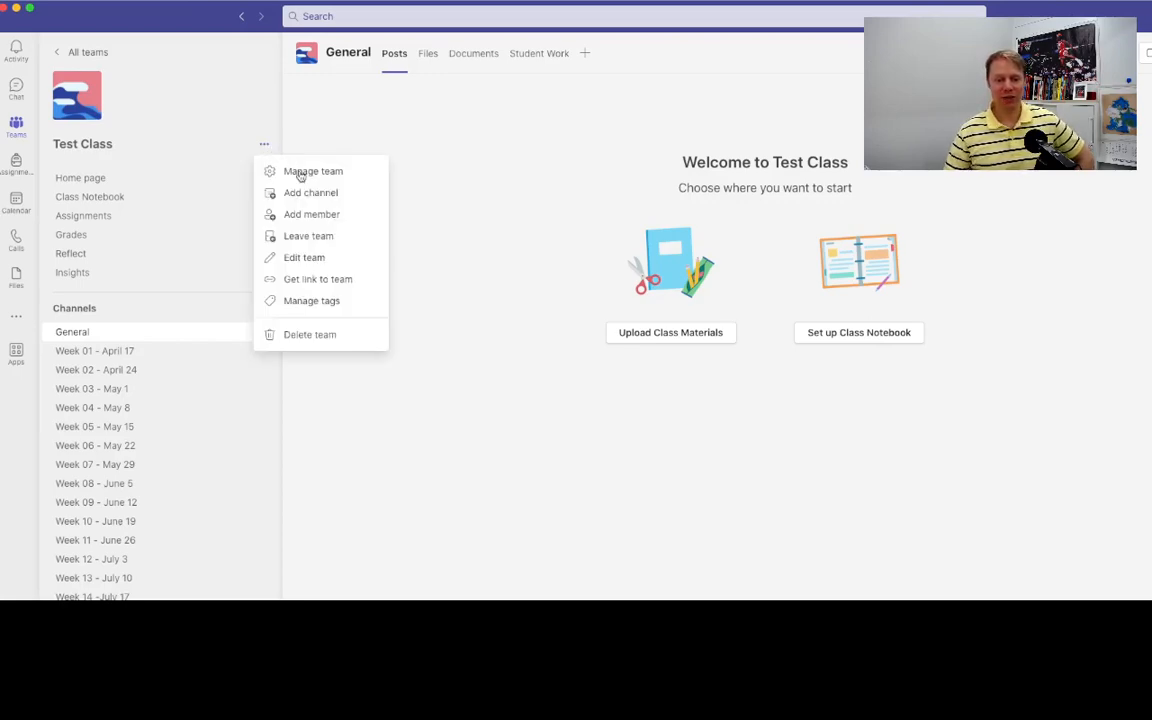
mouse_move(338, 280)
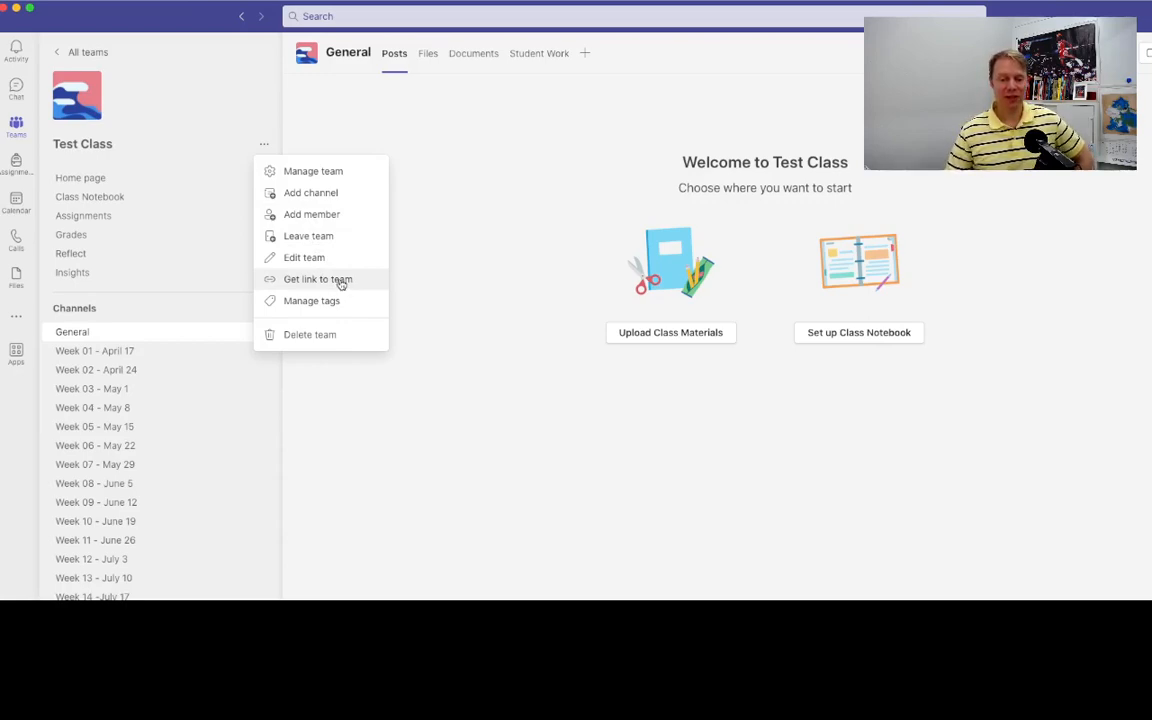
left_click(482, 284)
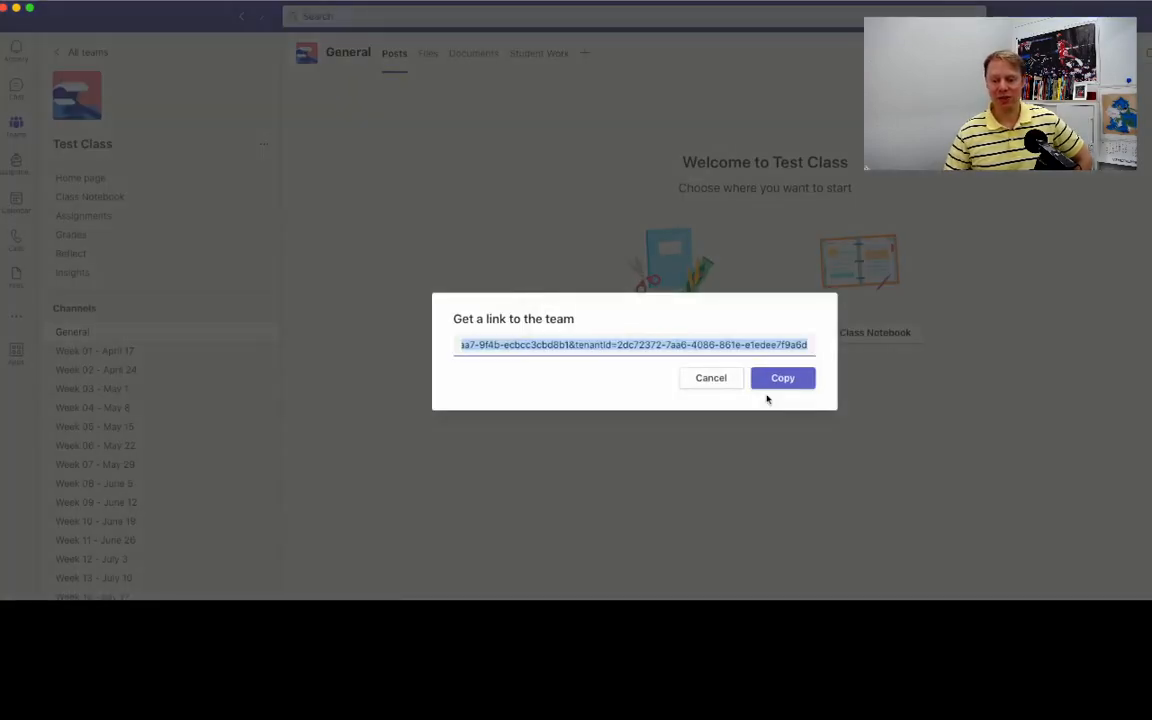
left_click(782, 378)
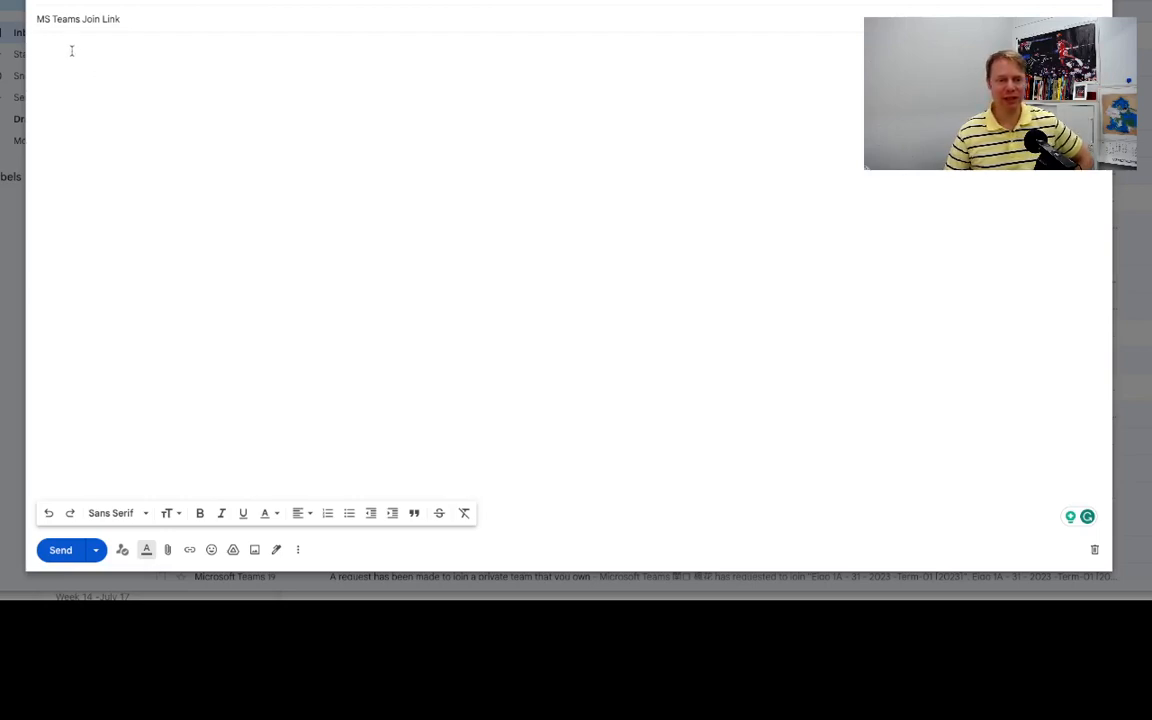
Paste the teams.microsoft.com join link into the email body and reveal the Bcc field.
type("https://teams.microsoft.com/l/team/...")
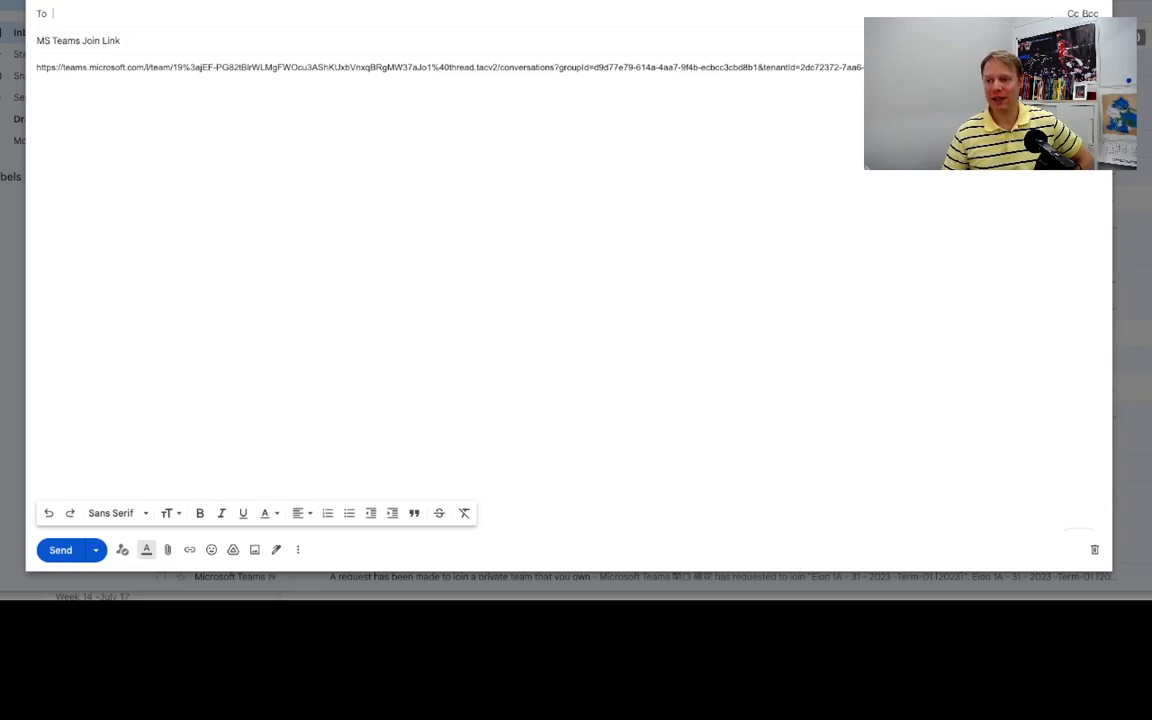
left_click(1088, 14)
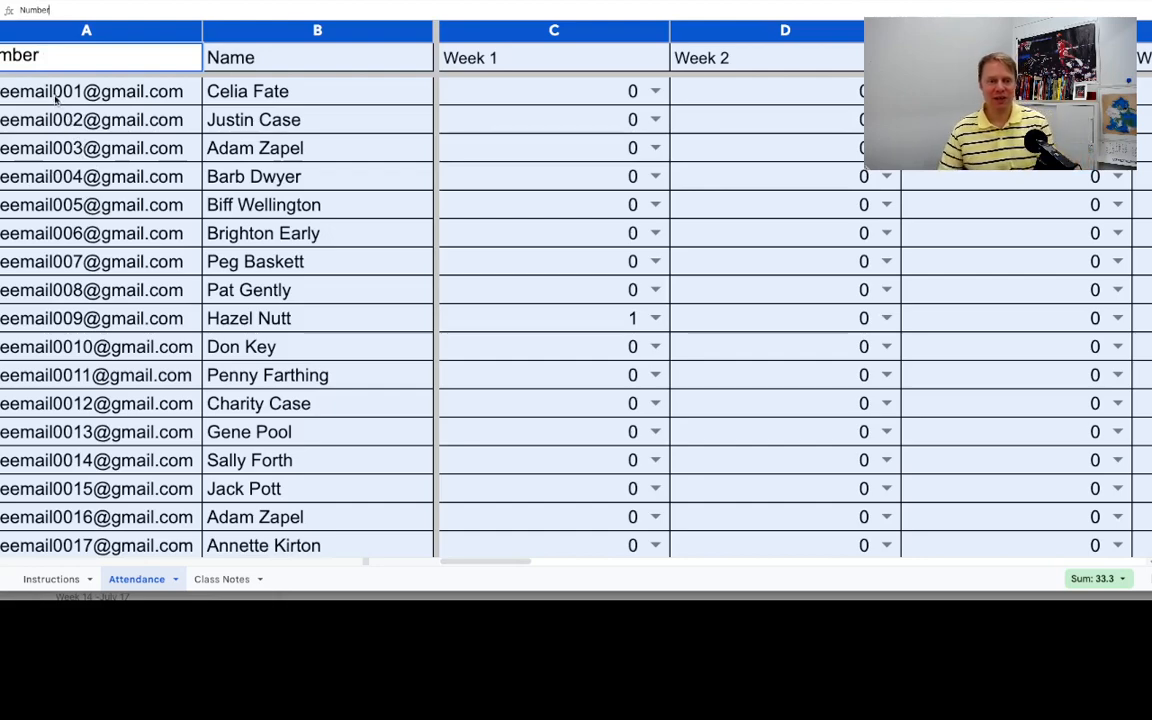
left_click(84, 92)
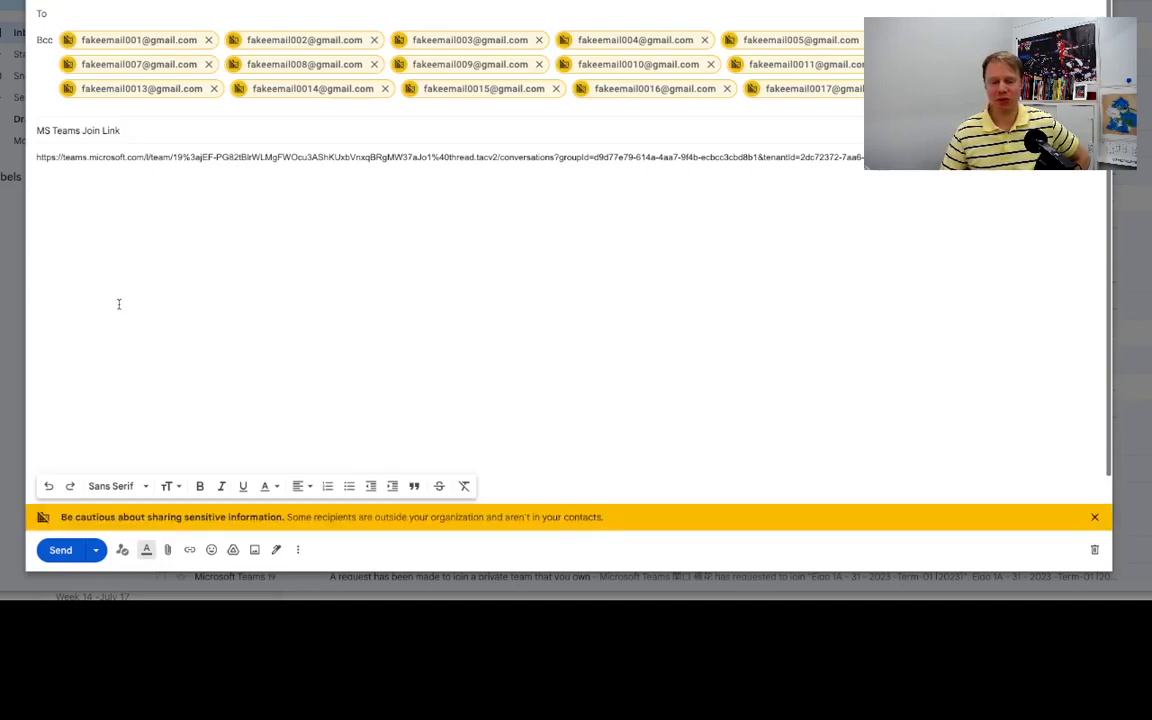
mouse_move(78, 432)
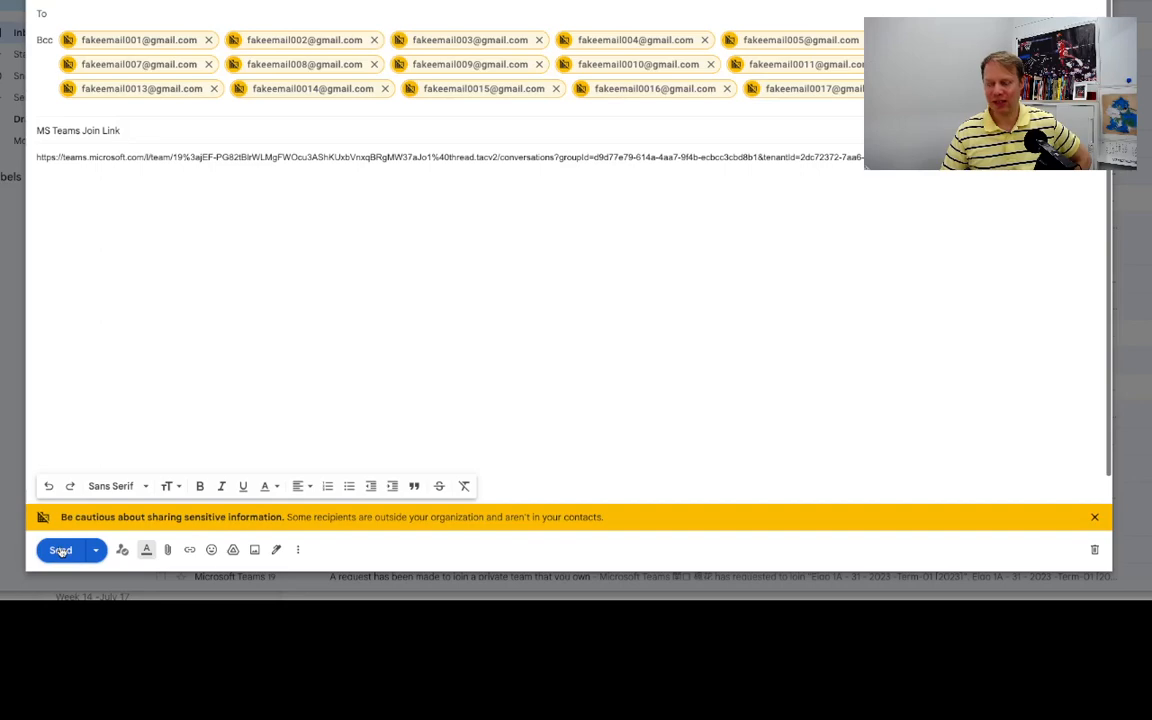
mouse_move(64, 548)
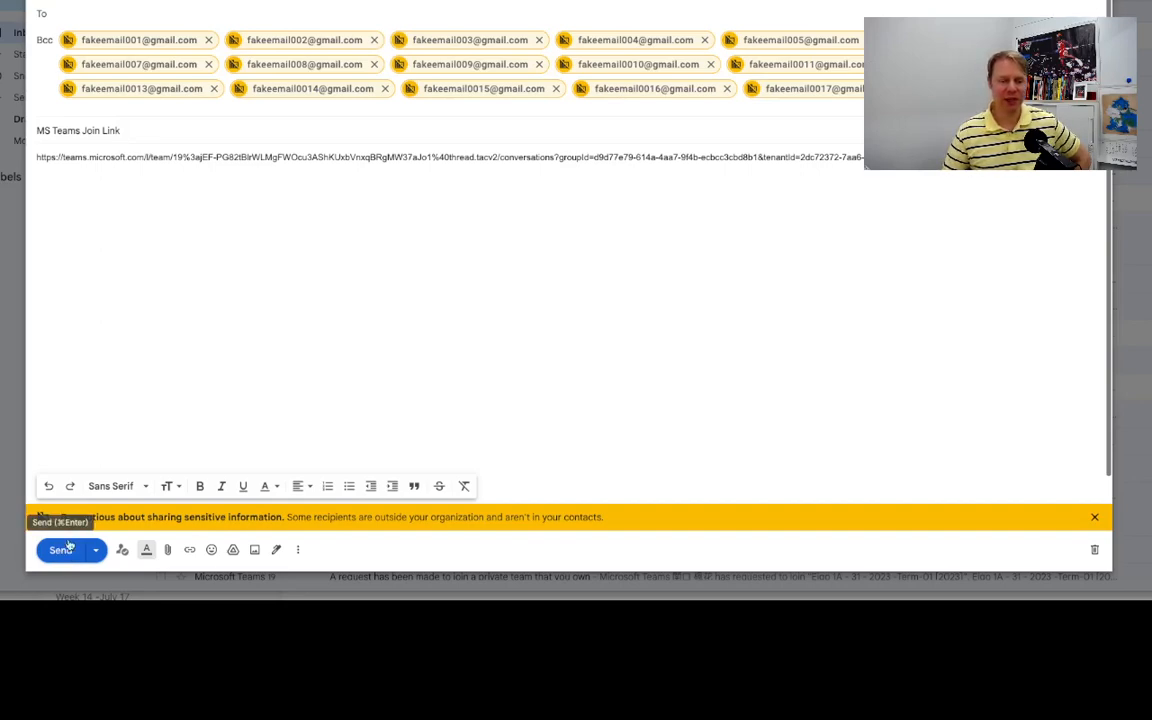
mouse_move(142, 286)
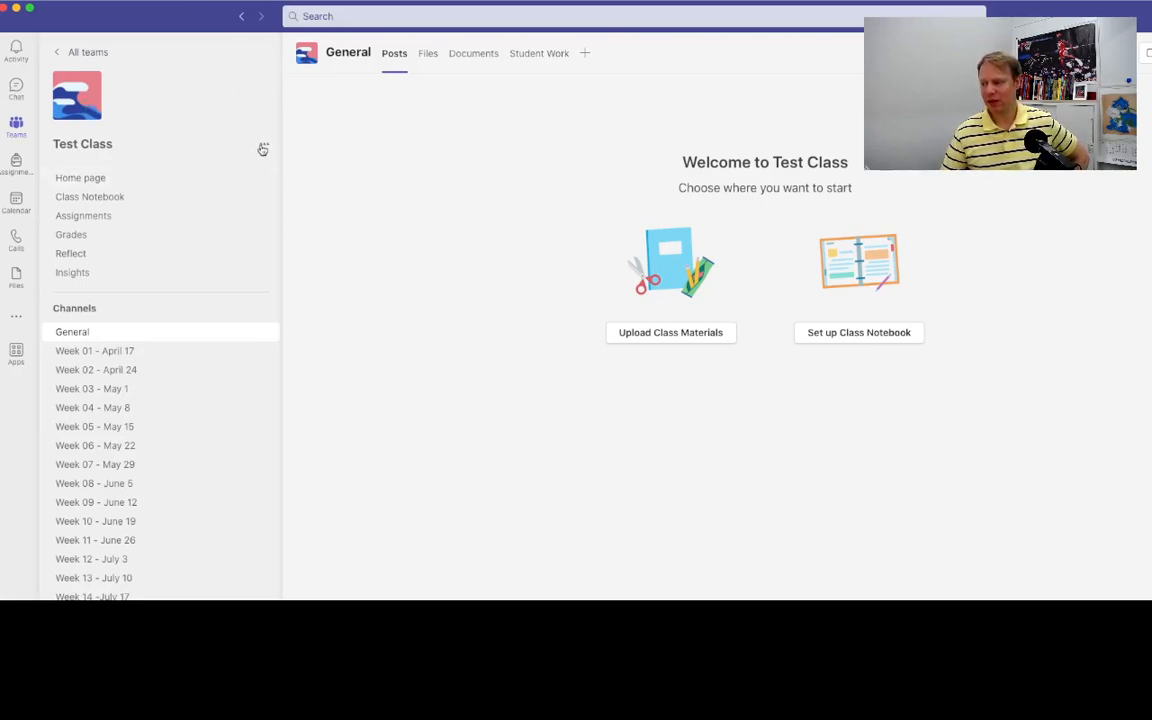
Go to Manage team for Test Class and view its empty Pending Requests list.
left_click(264, 144)
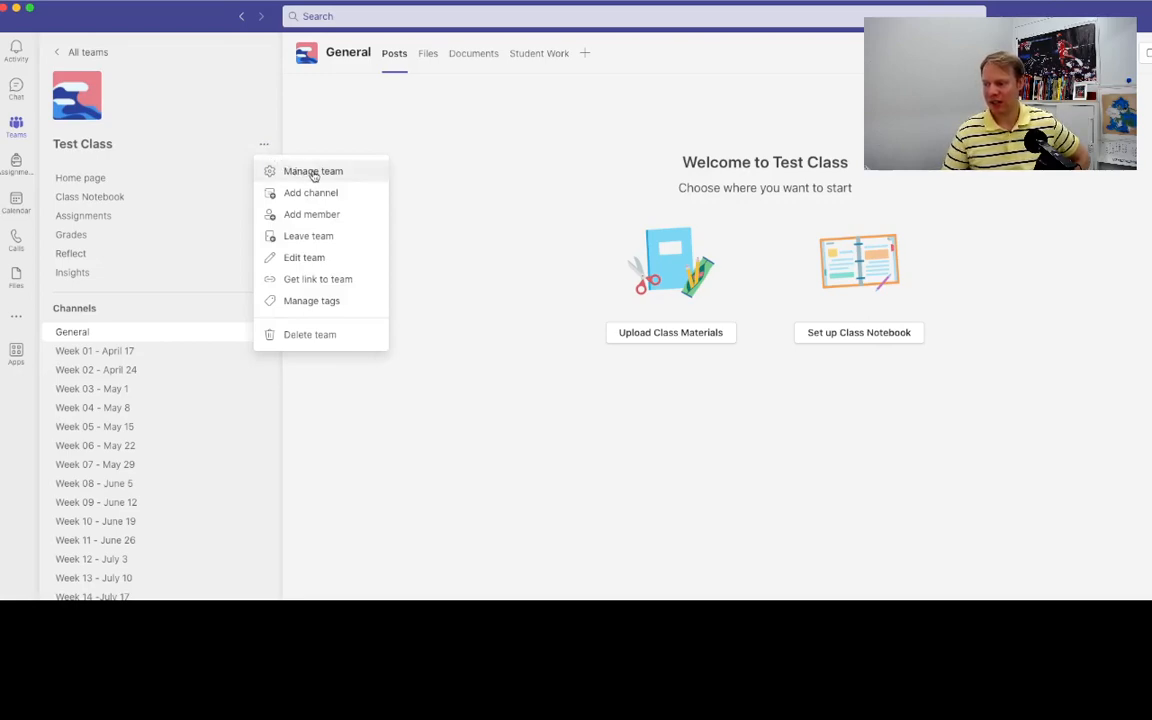
left_click(312, 176)
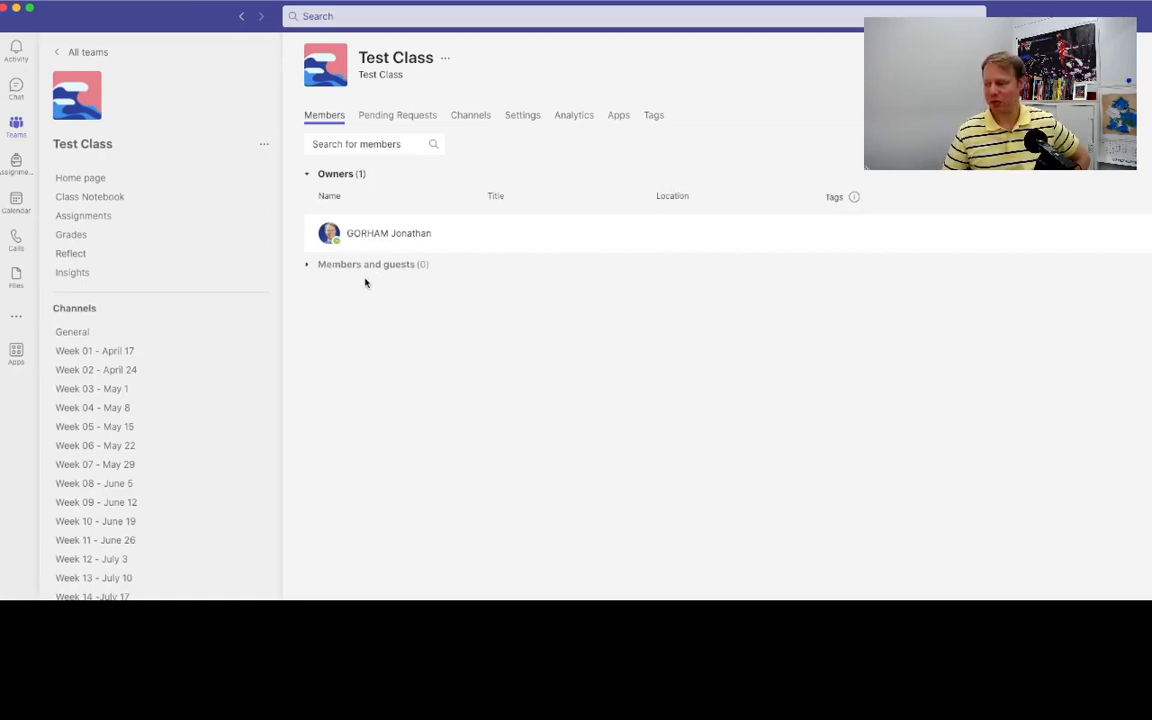
mouse_move(344, 280)
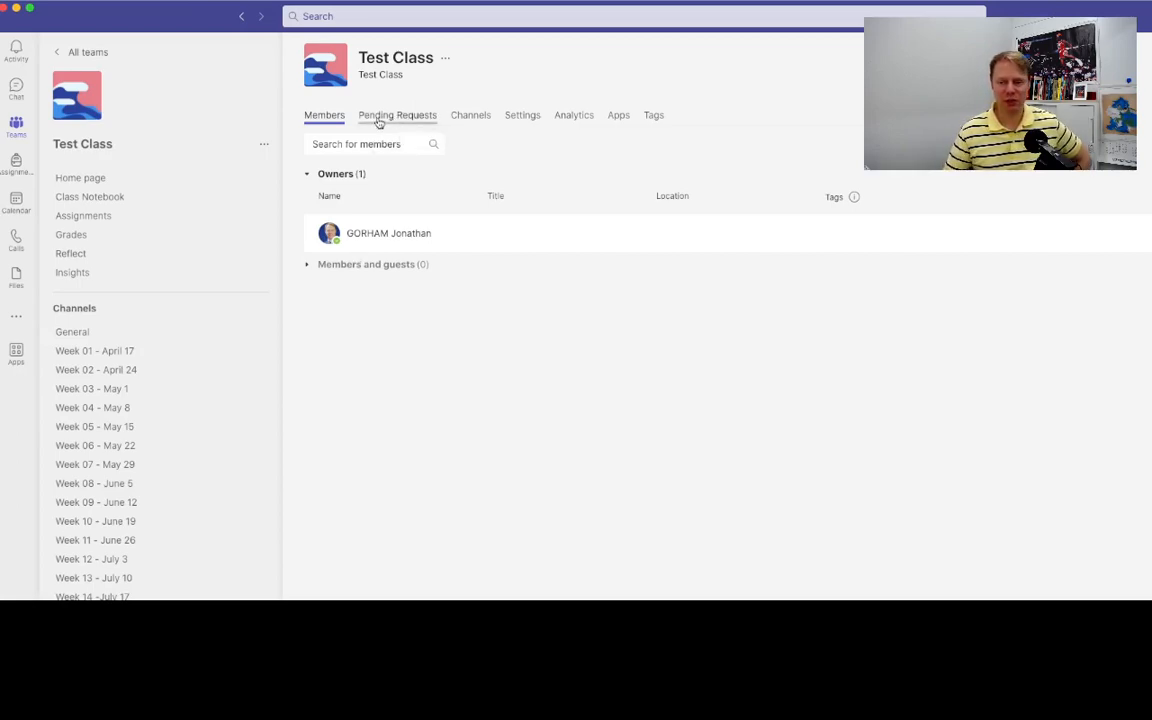
left_click(398, 114)
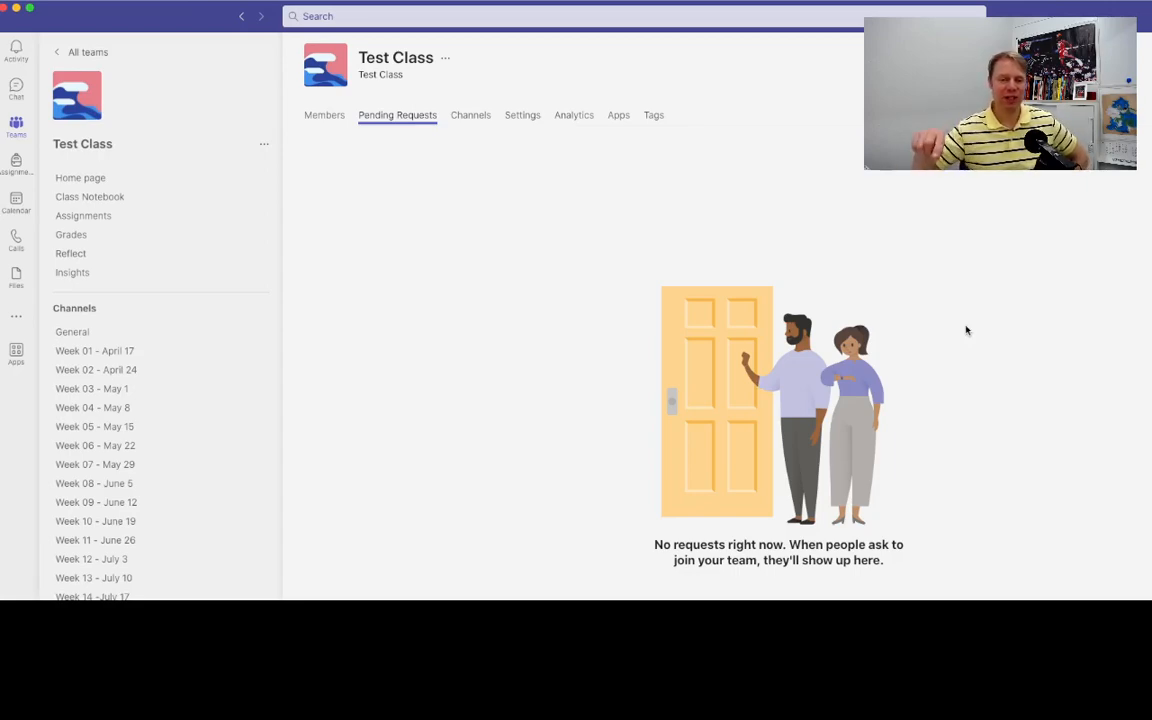
mouse_move(1000, 324)
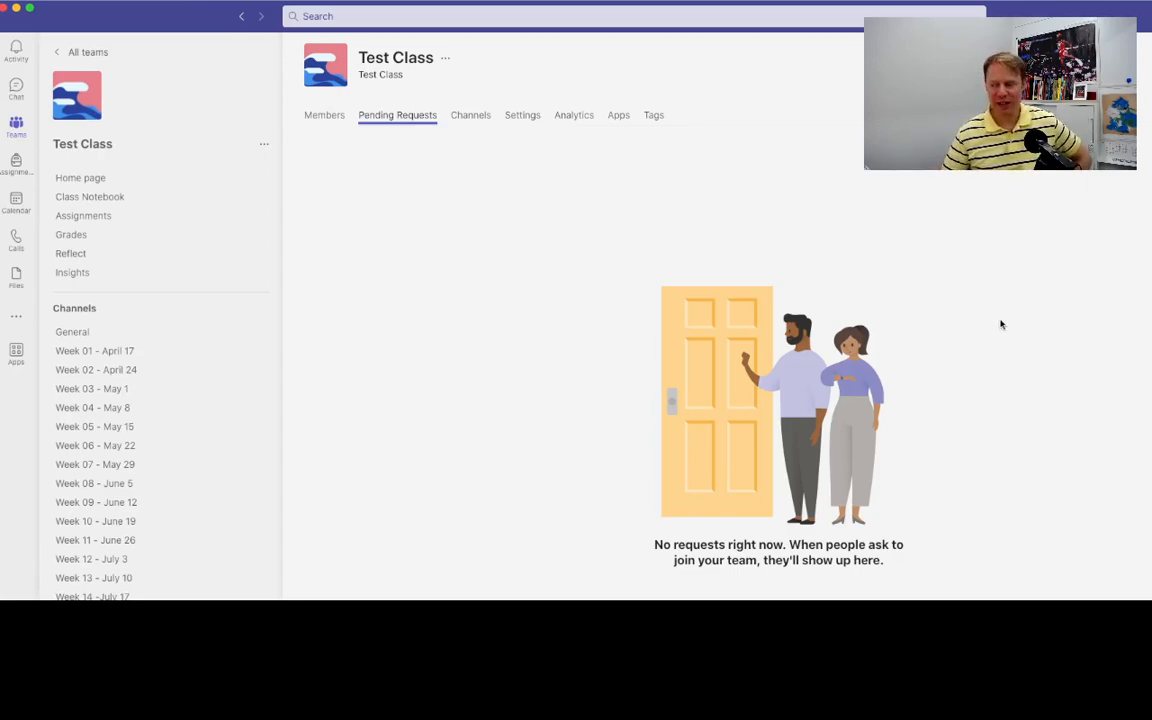
mouse_move(324, 132)
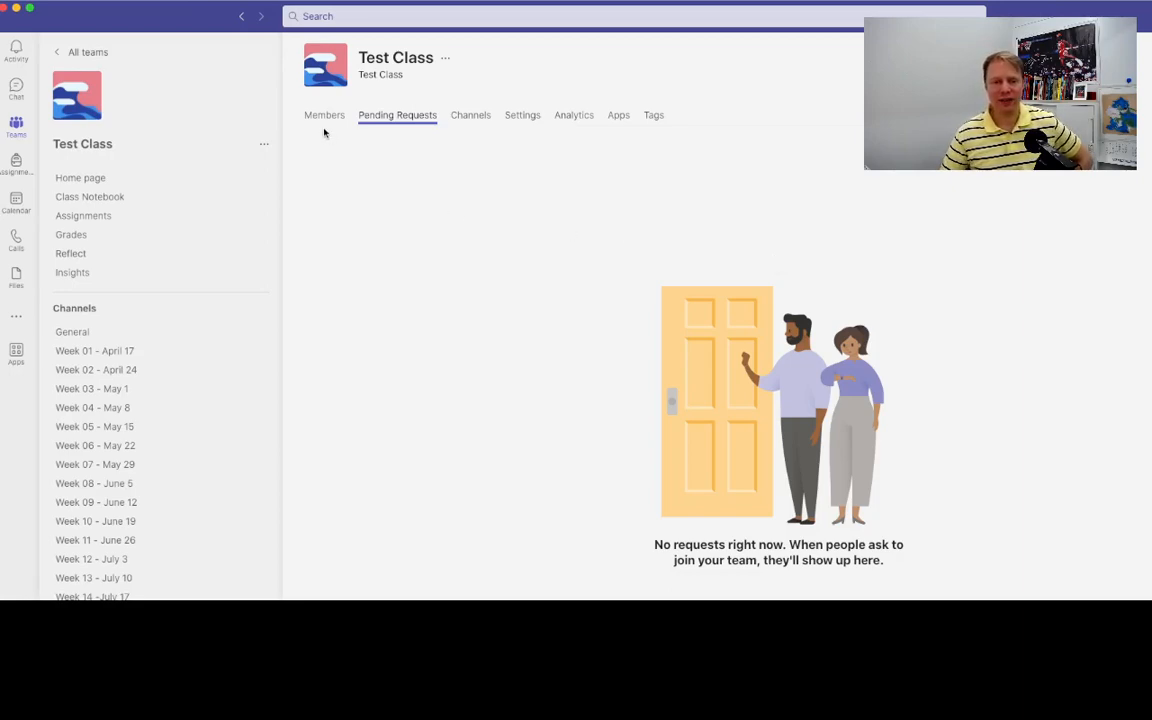
mouse_move(324, 124)
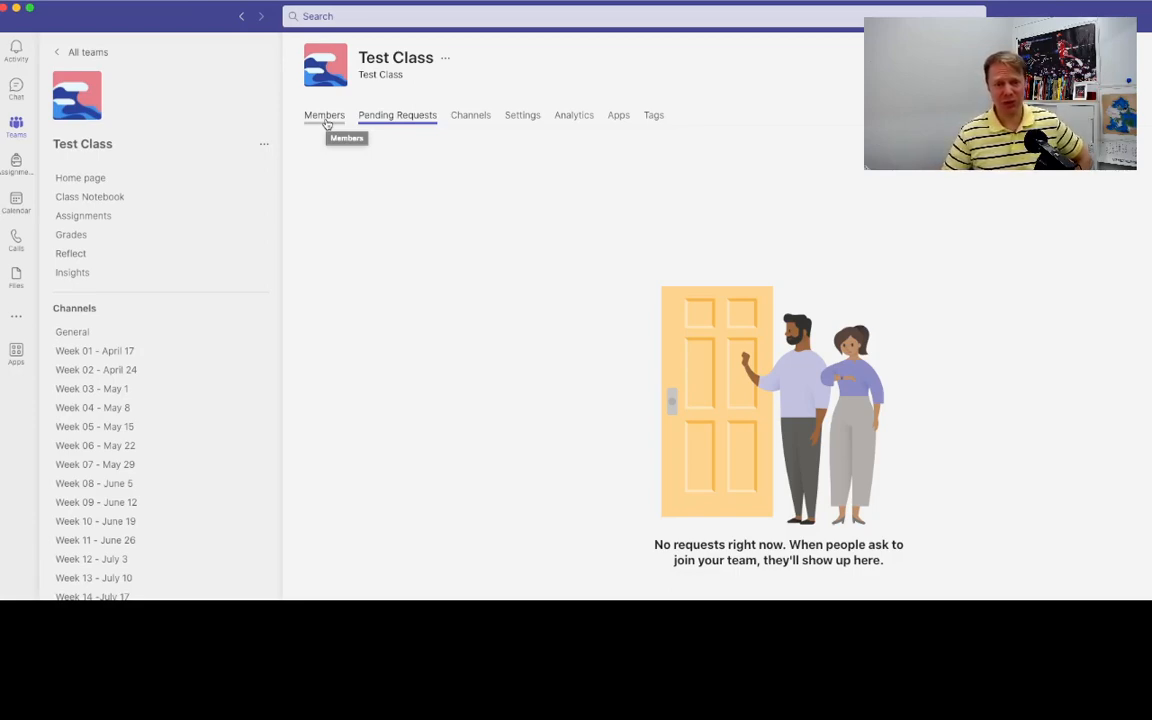
Switch back to the Members list showing the single owner of Test Class.
left_click(324, 114)
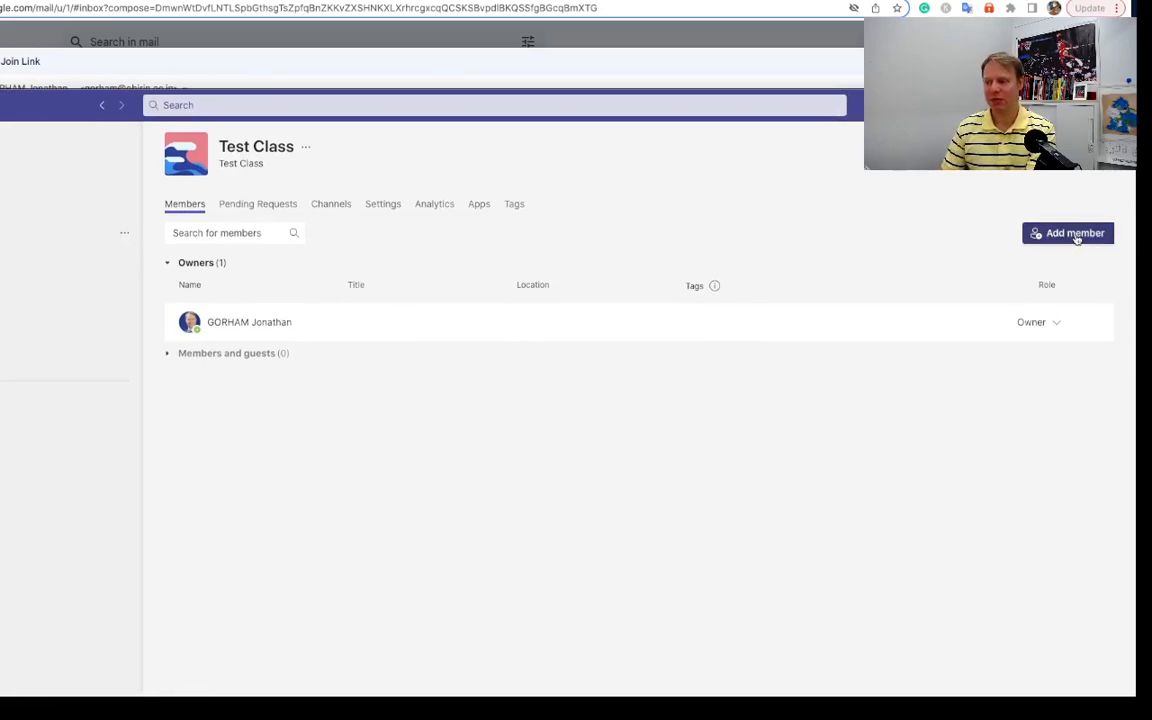
left_click(1068, 232)
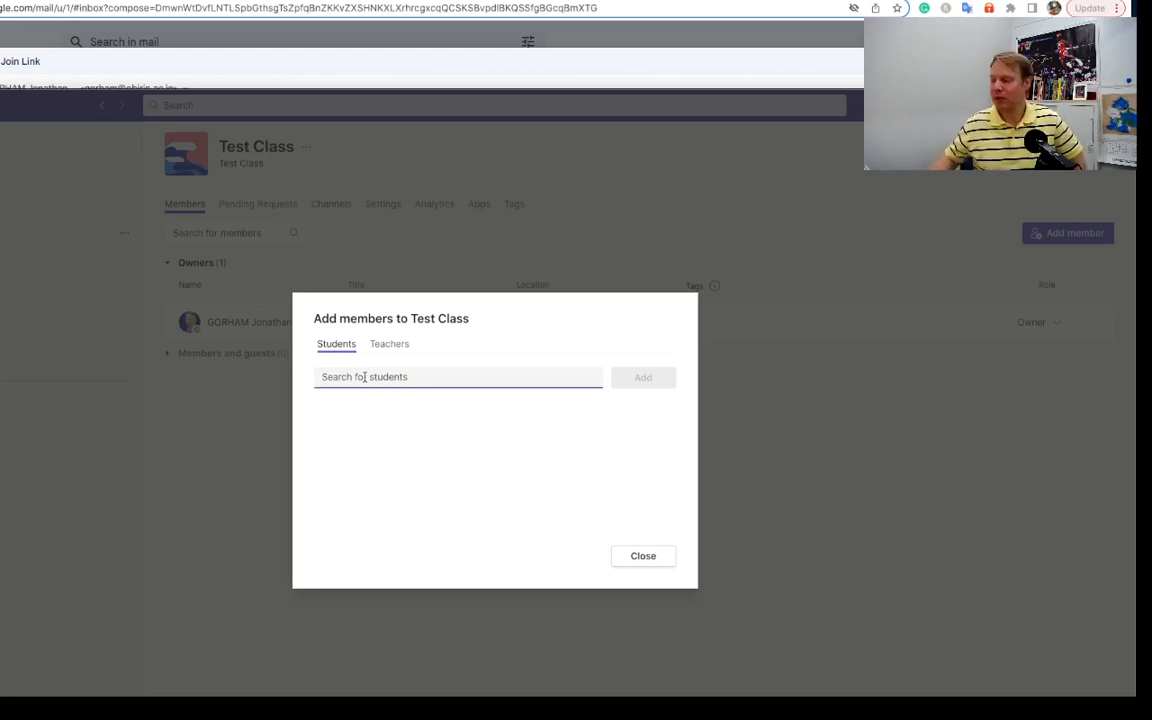
mouse_move(648, 380)
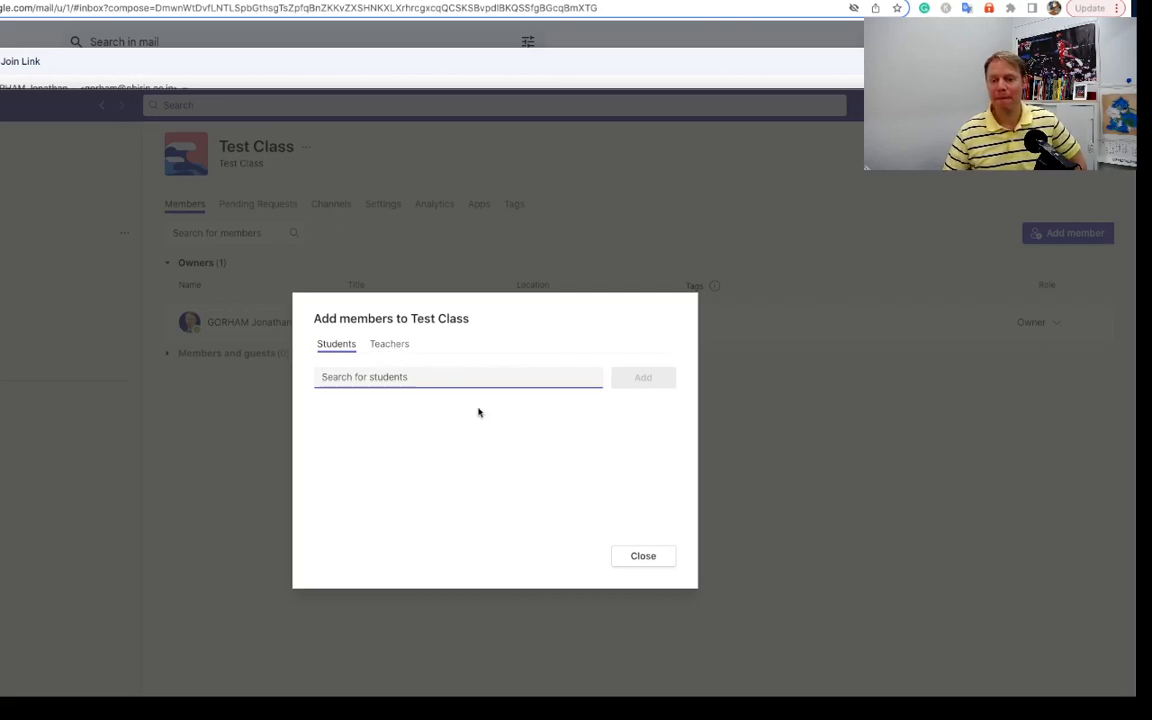
mouse_move(644, 556)
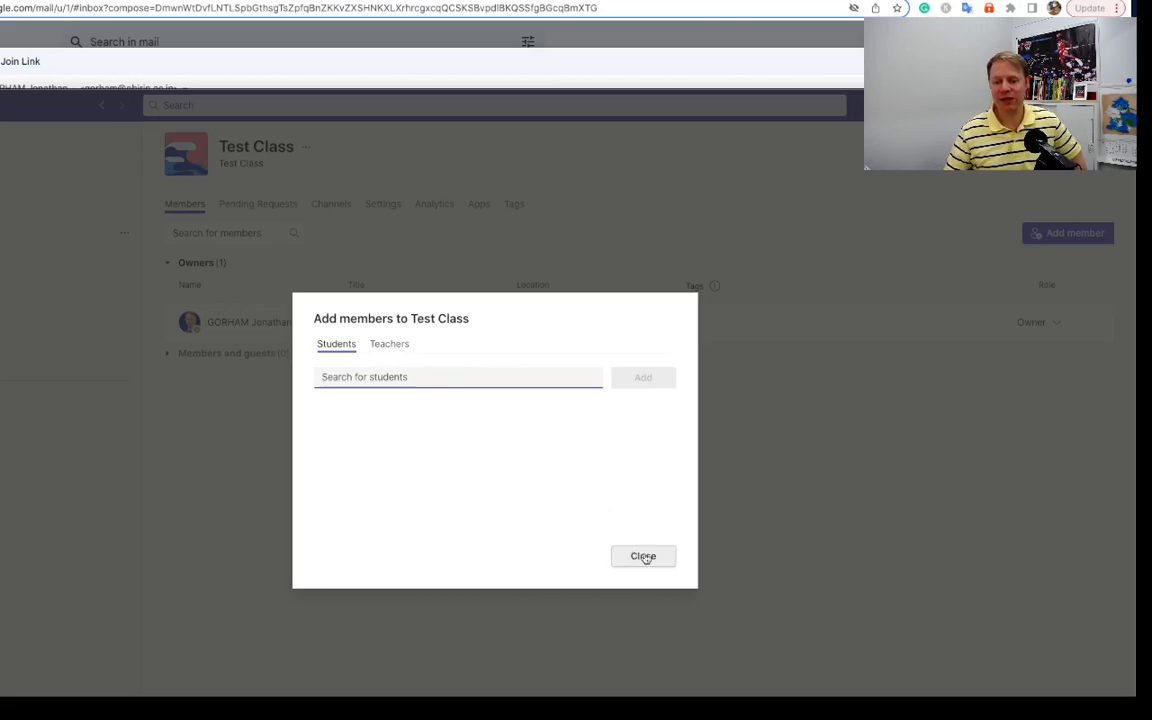
left_click(644, 556)
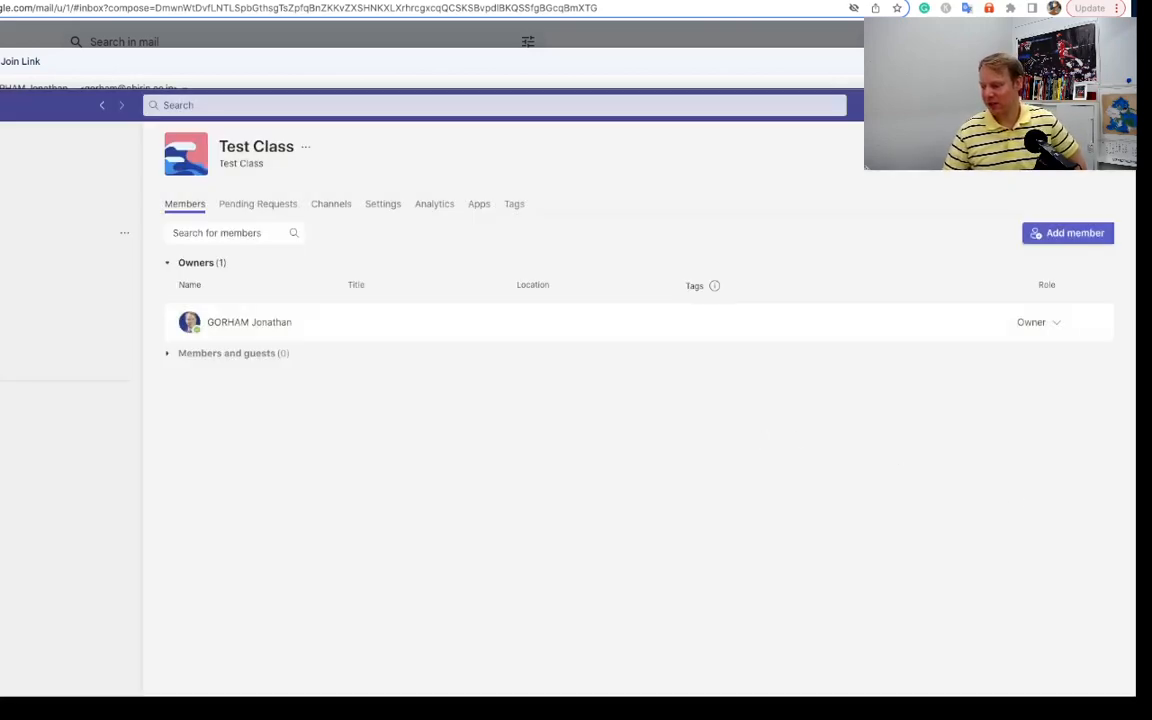